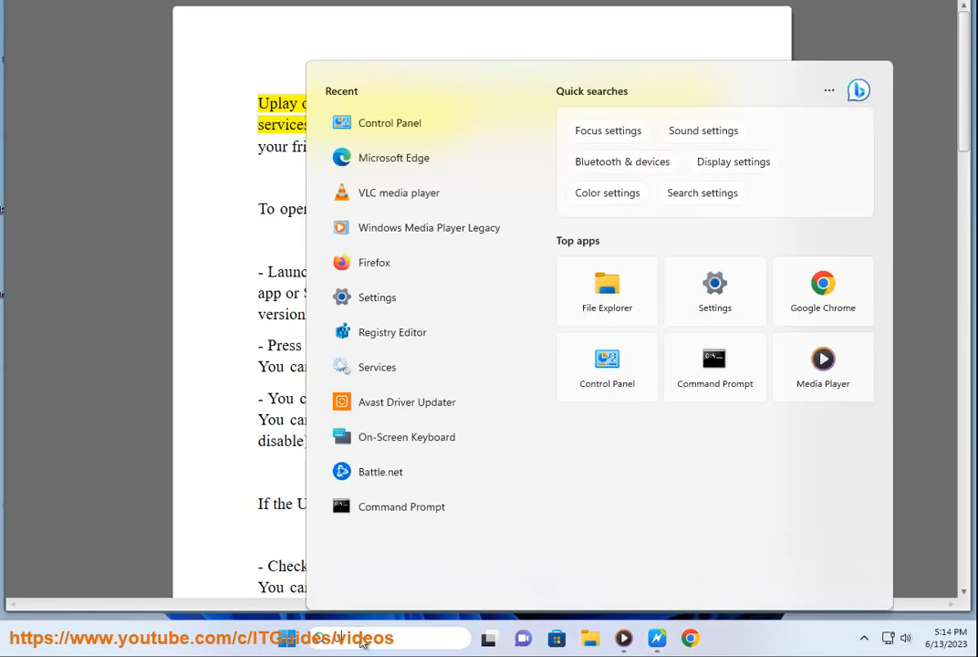
- Type 'UP' into Windows Search to bring up Ubisoft Connect as best match
type("U")
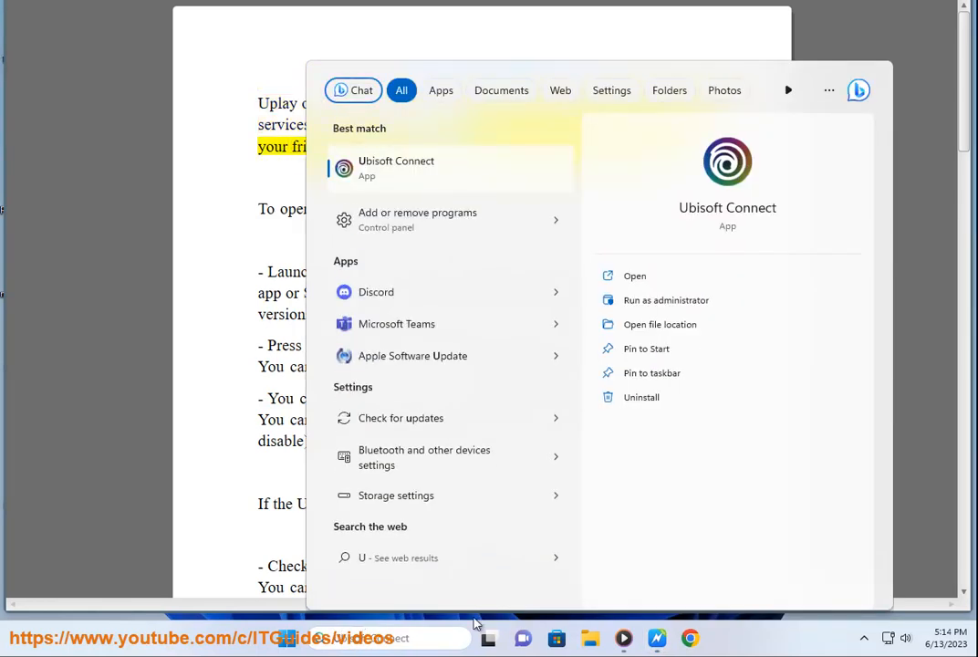
type("PLAY D")
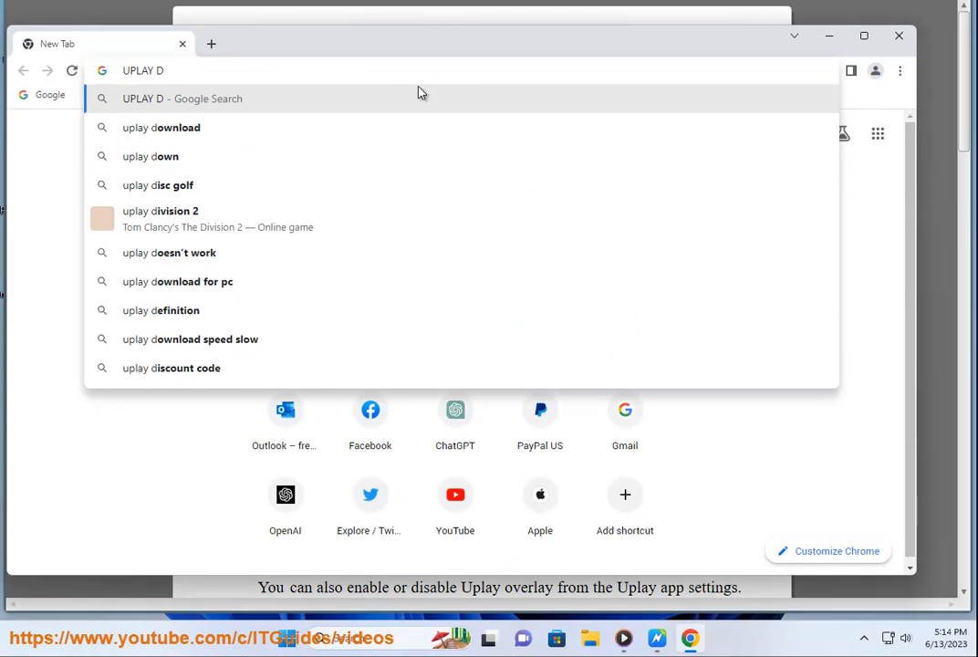
- Pick the 'uplay download' suggestion to show Google results led by Ubisoft Connect
left_click(161, 127)
type("U")
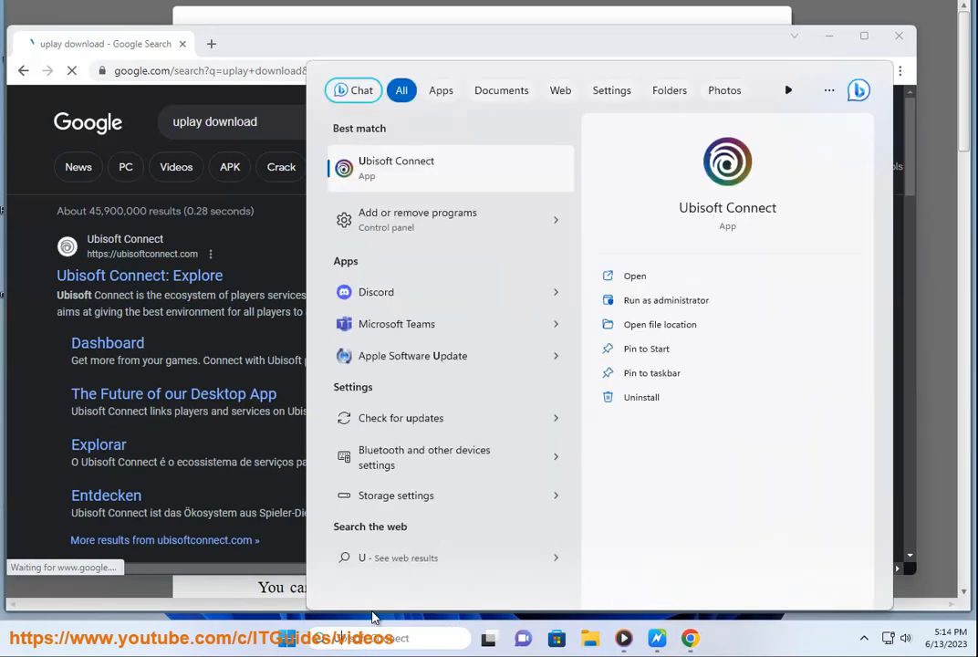
mouse_move(461, 182)
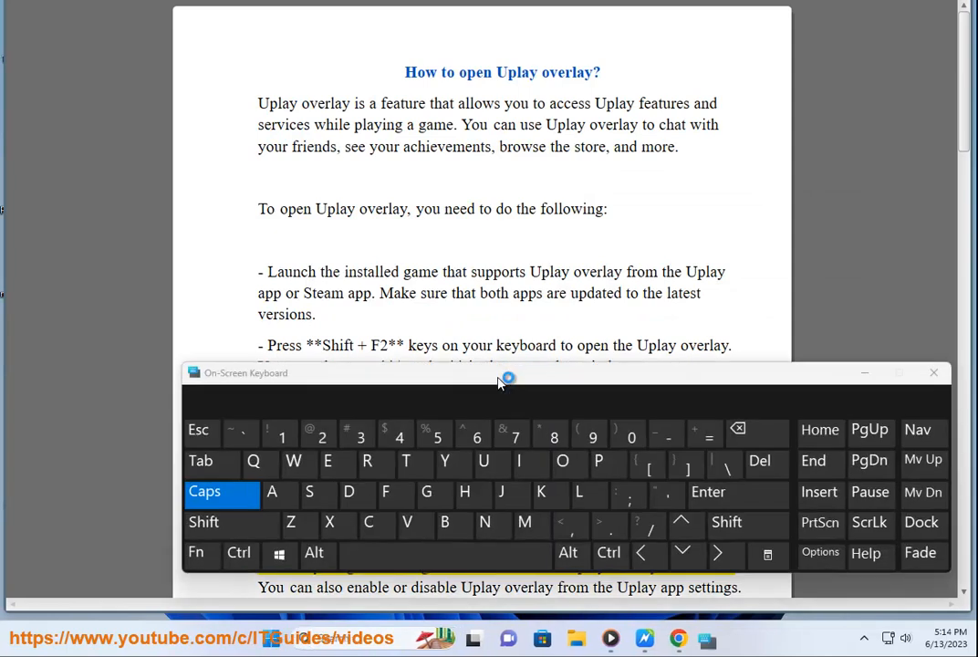
- Move the On-Screen Keyboard, toggle Shift and Fn to show F-keys, then close it
left_click_drag(502, 373, 584, 387)
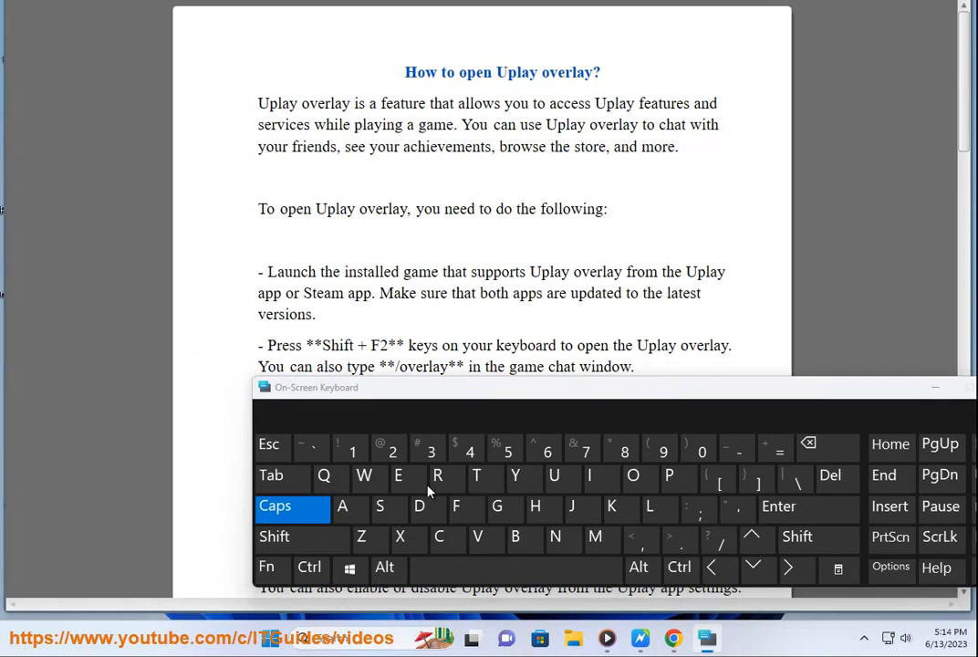
left_click(274, 536)
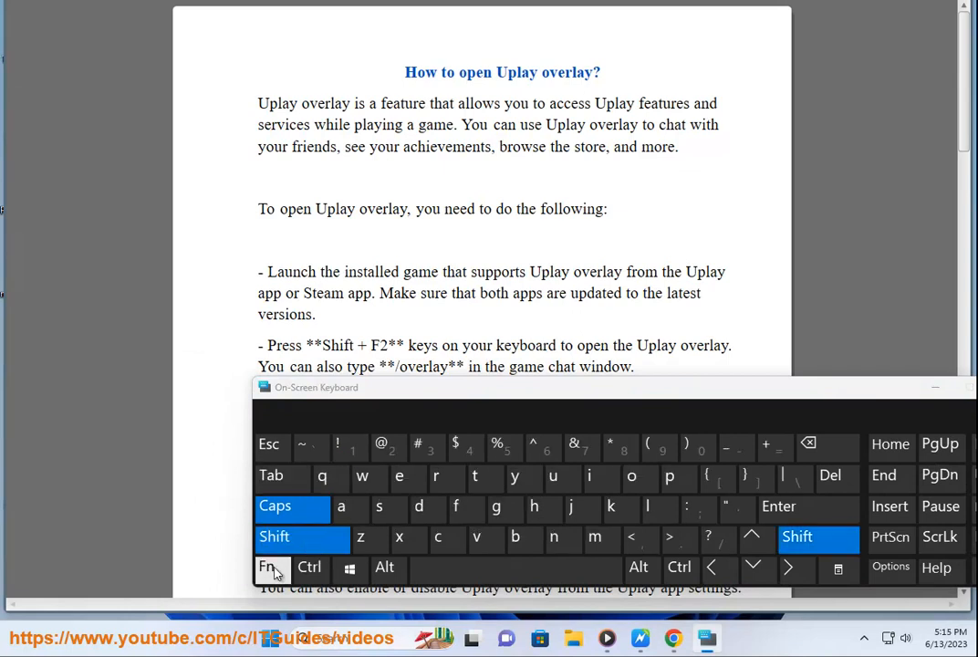
left_click(266, 566)
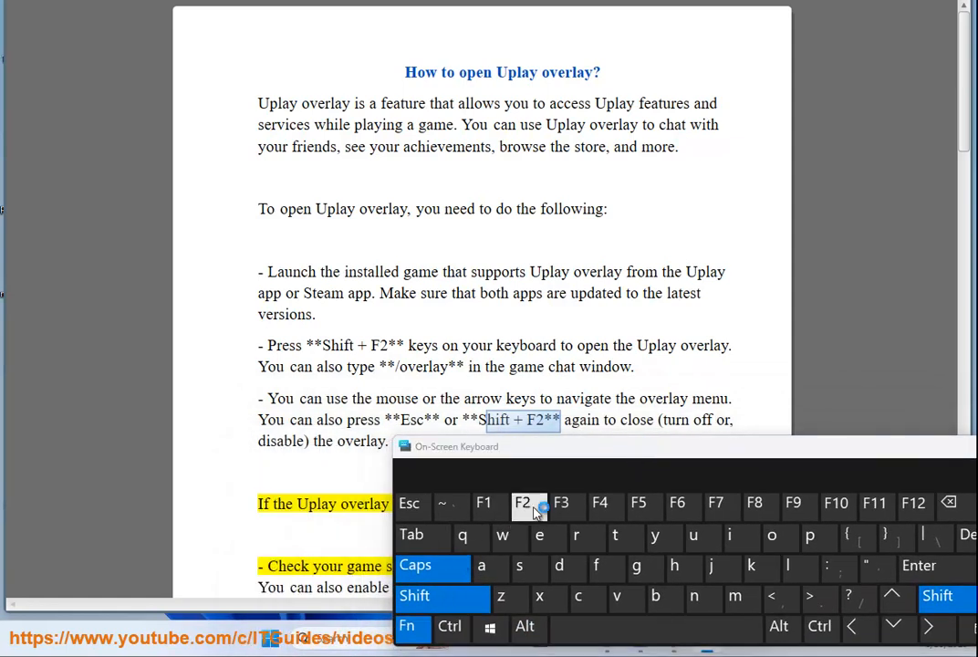
mouse_move(409, 506)
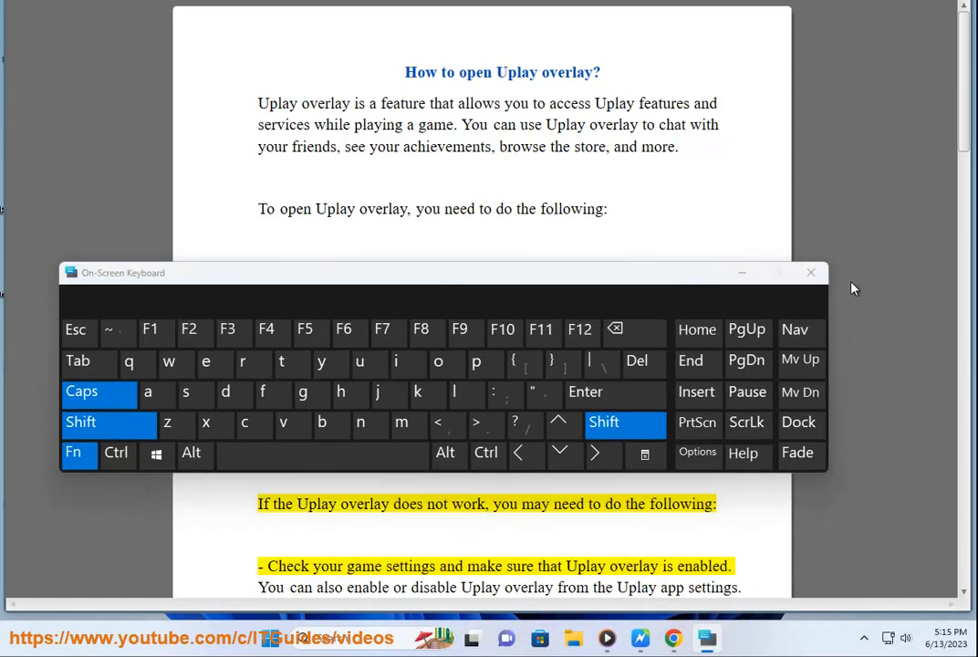
left_click(810, 272)
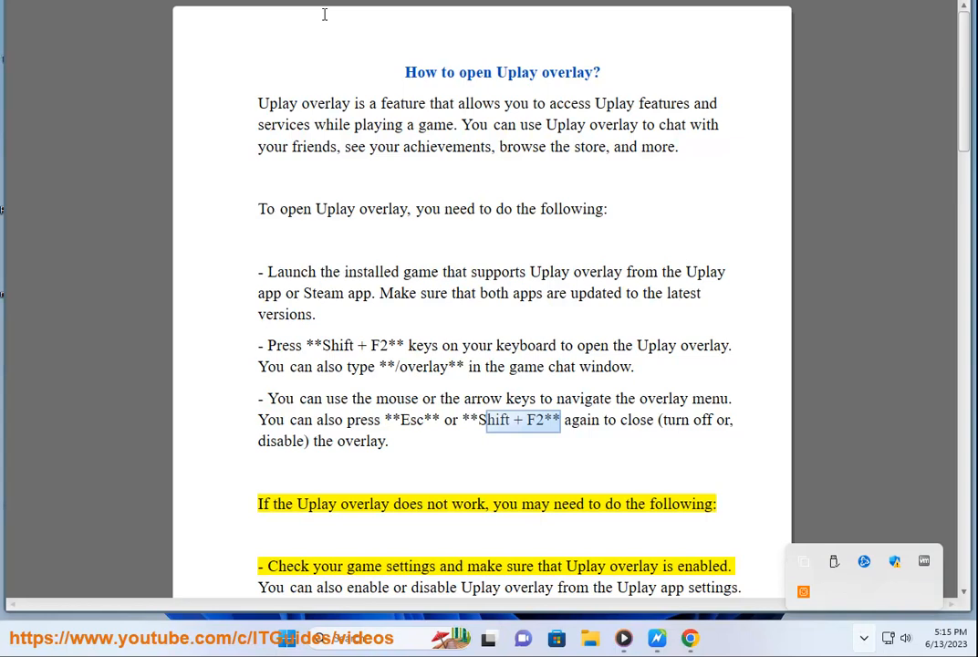
- Read down to the troubleshooting steps, Uplay settings screenshot and keyboard settings tip
double_click(680, 503)
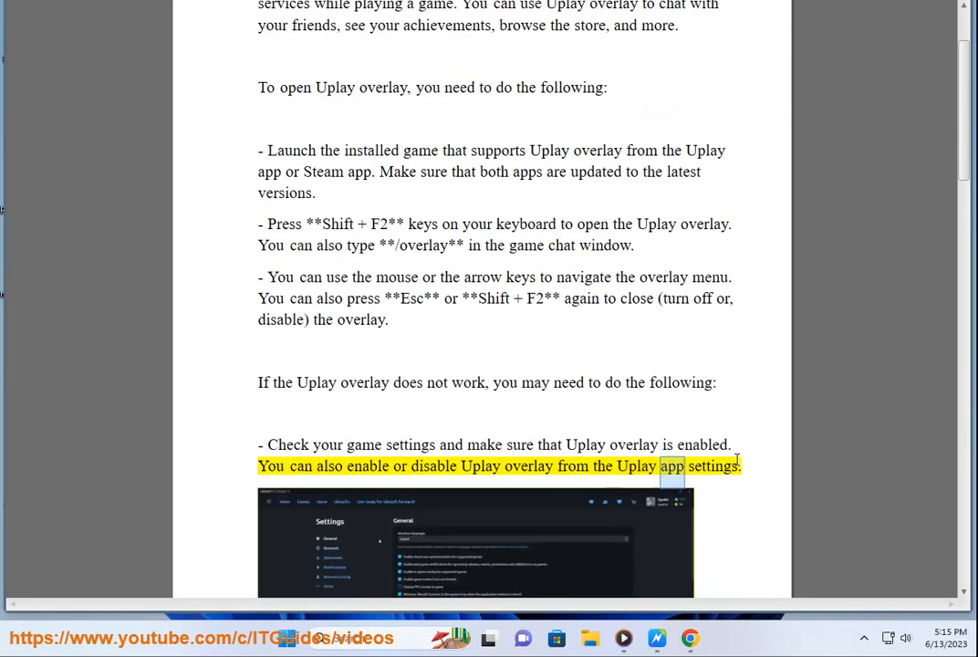
scroll("down", 3)
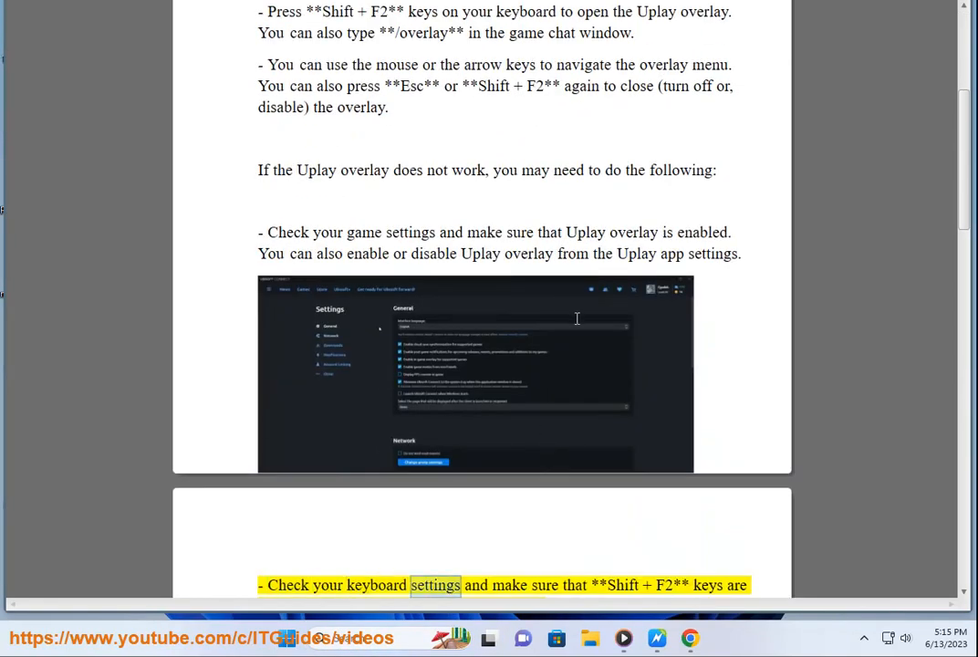
scroll("down", 3)
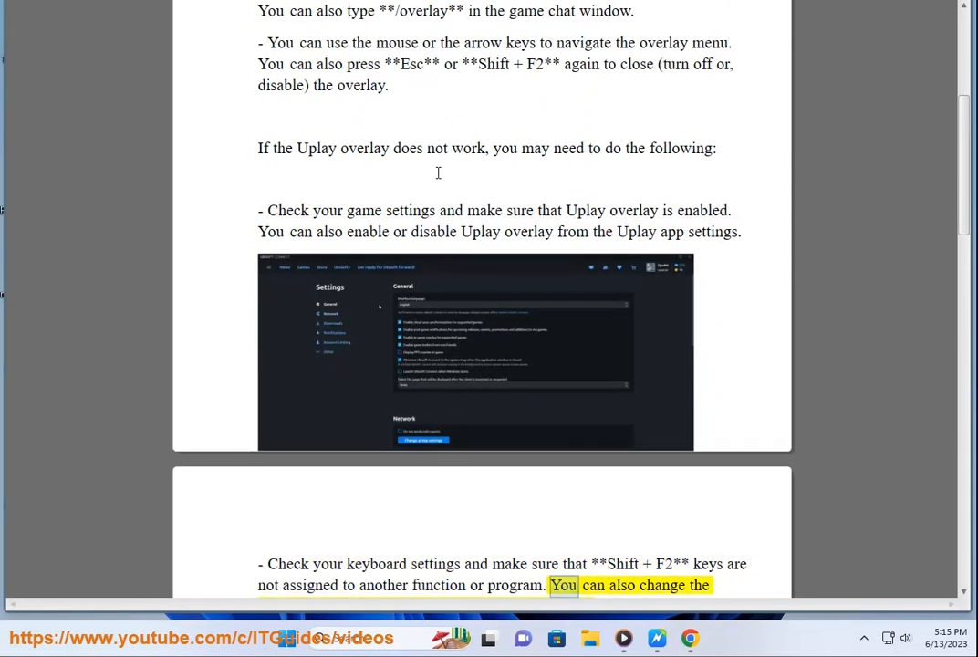
scroll("down", 3)
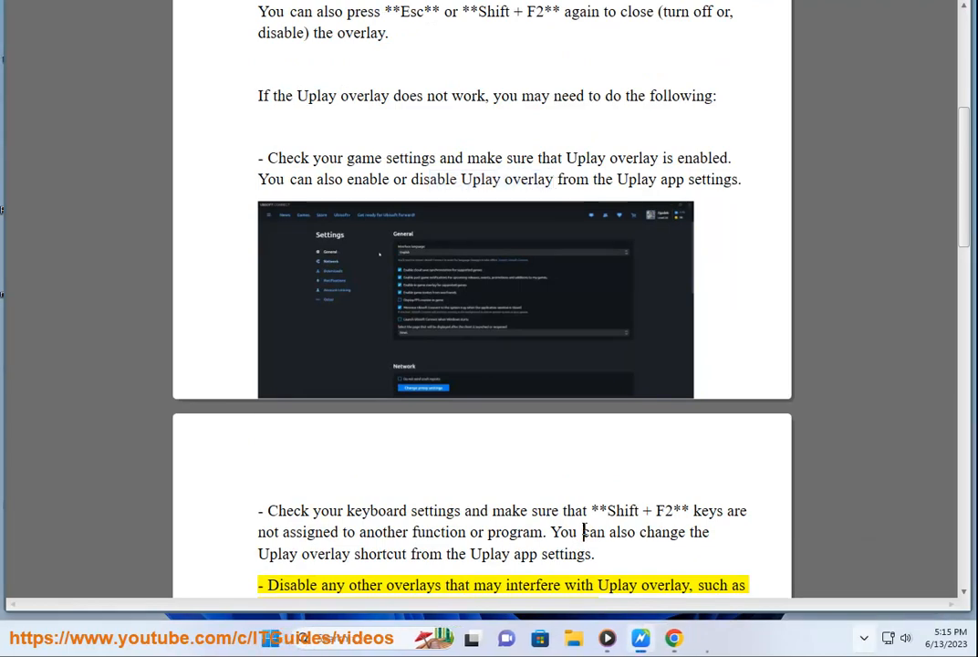
mouse_move(716, 639)
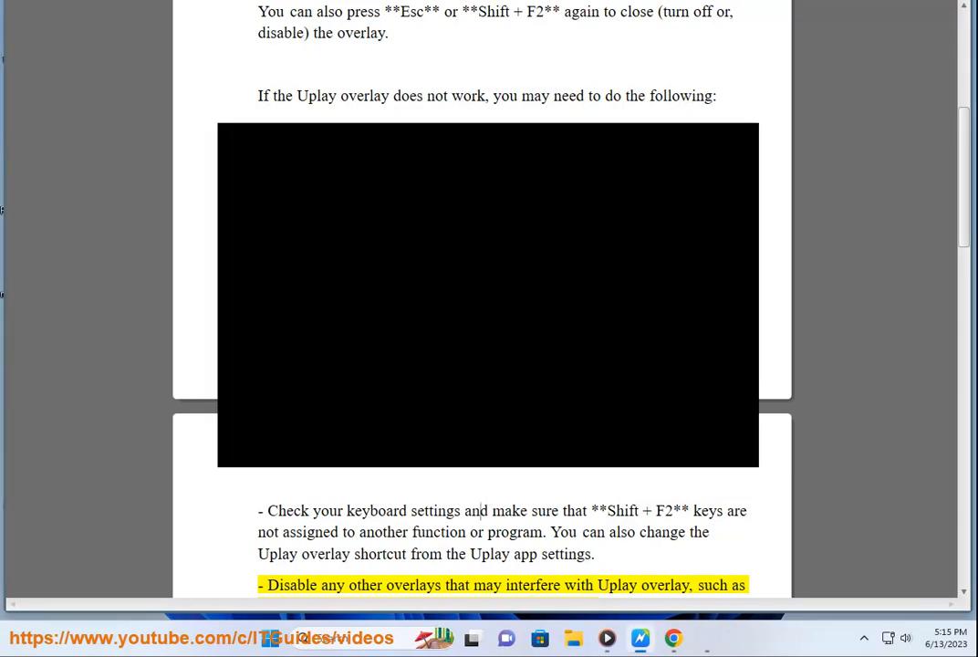
- Scroll past the Steam overlay screenshot to the screenshot-hotkey question, answer and note
scroll("down", 3)
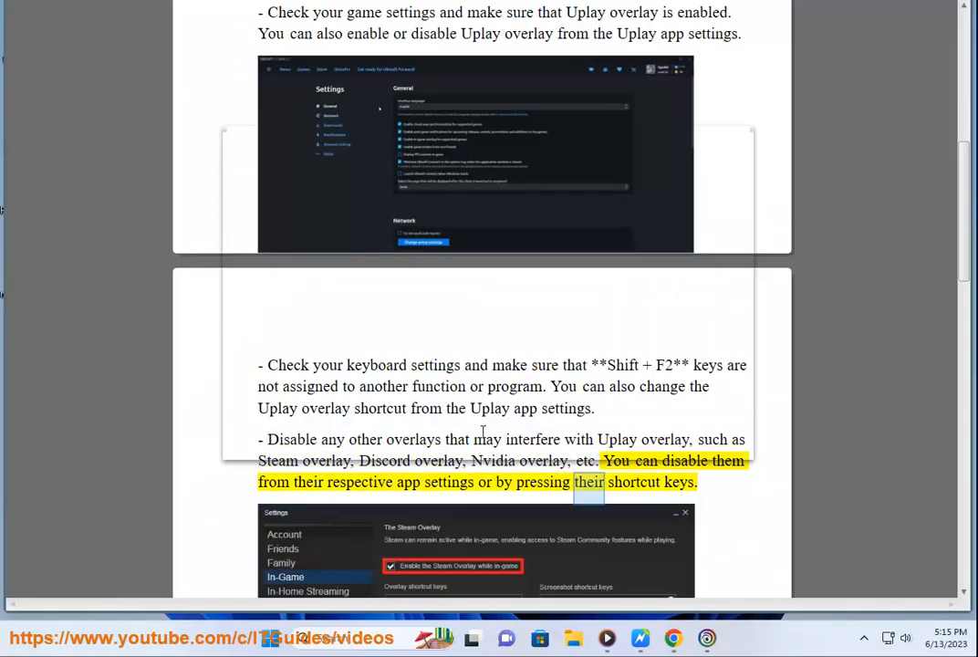
scroll("down", 3)
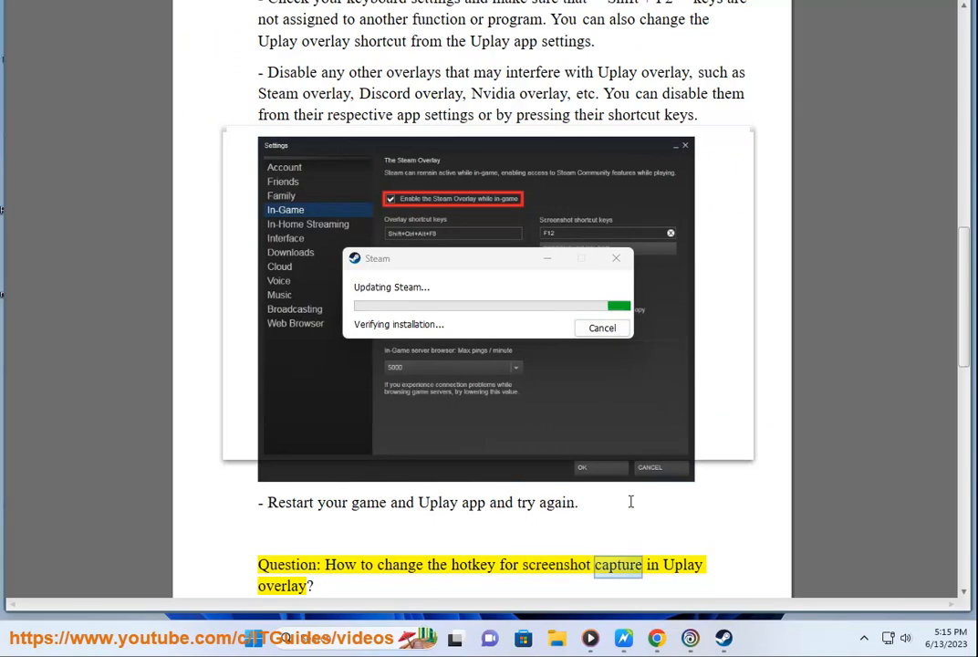
scroll("down", 3)
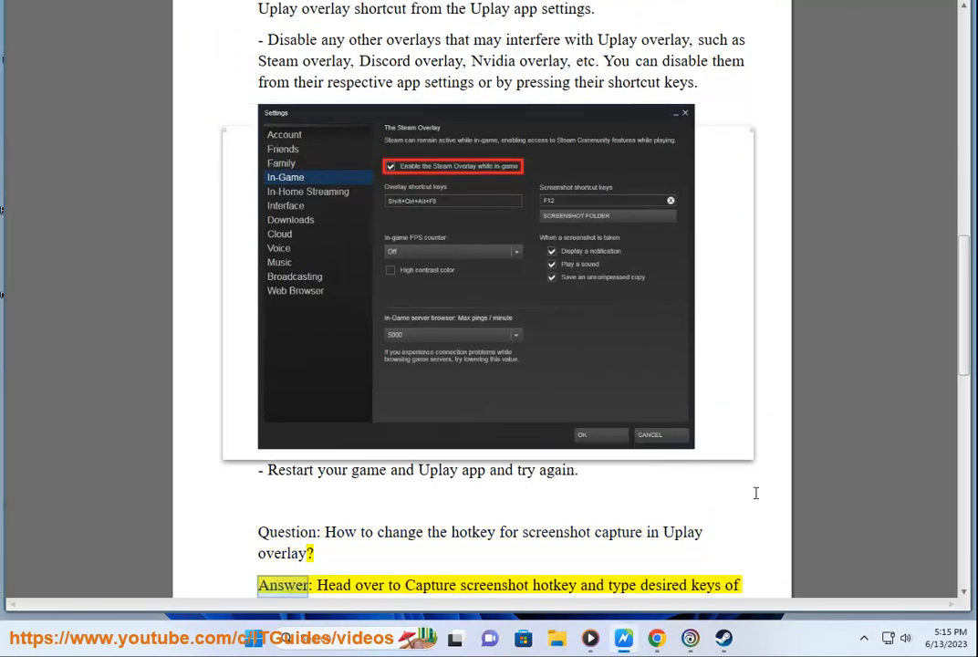
scroll("down", 3)
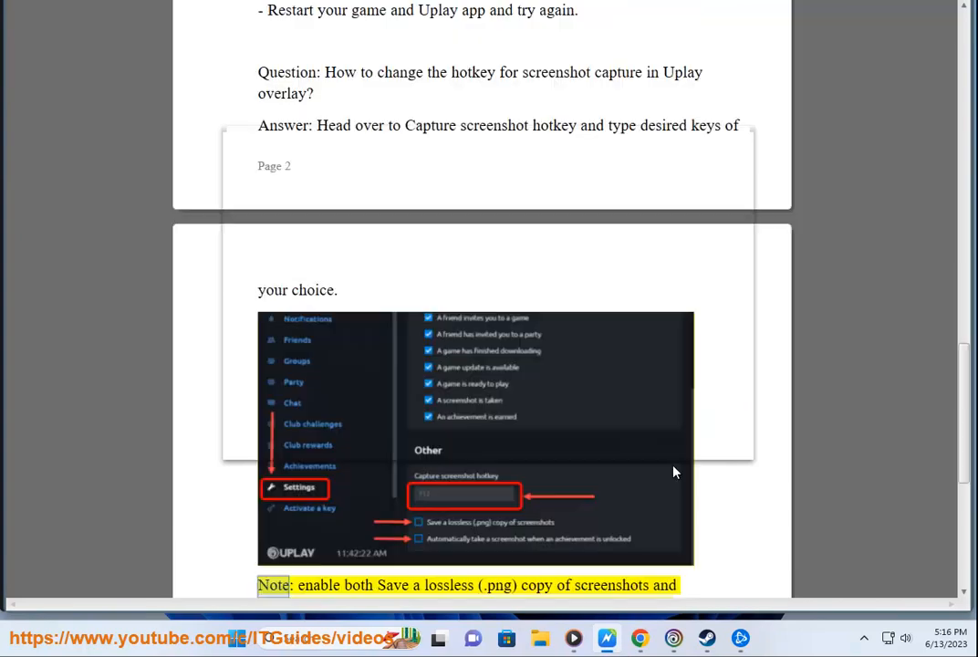